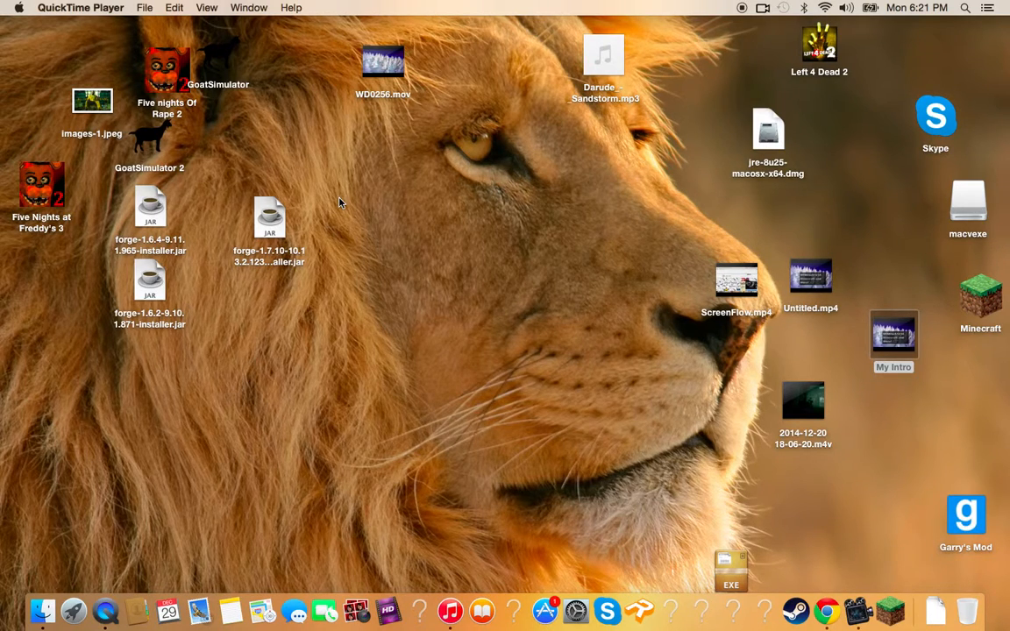
mouse_move(936, 610)
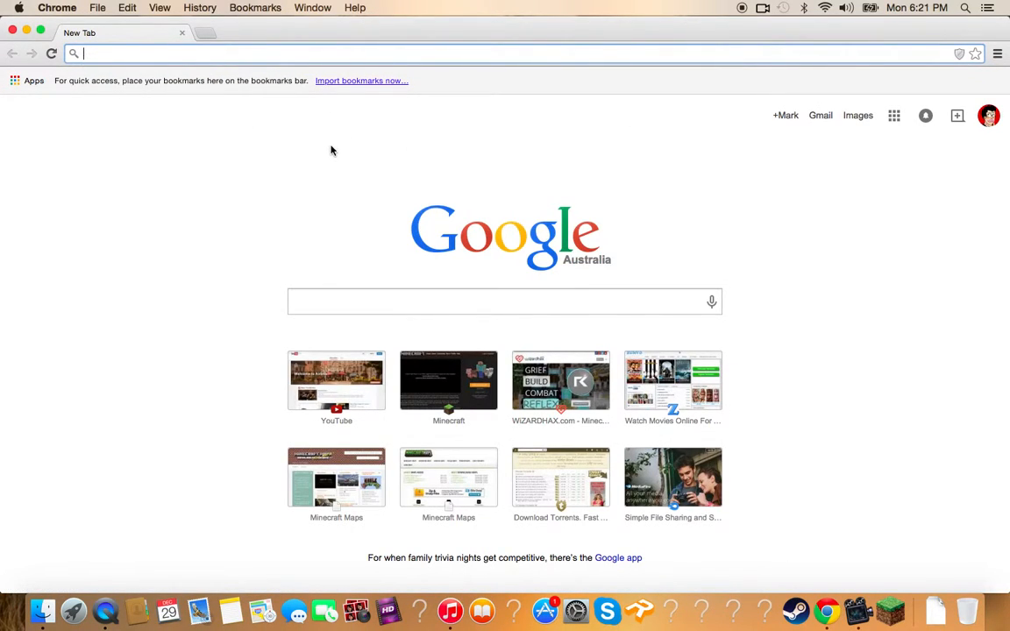
mouse_move(312, 173)
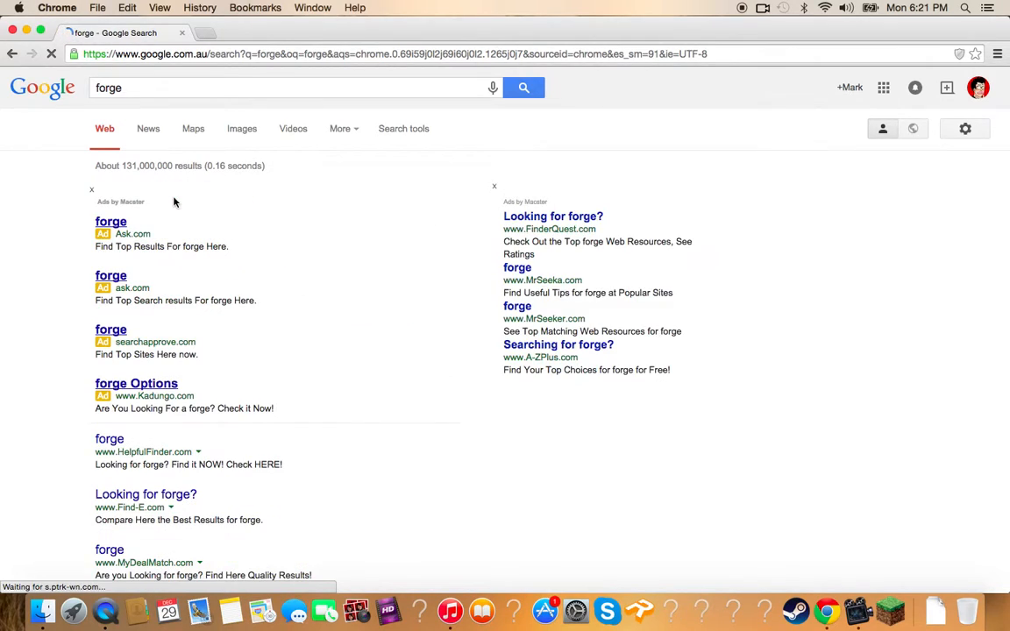
Open the Minecraft Forge Downloads result from the Google search for 'forge'.
scroll("down", 3)
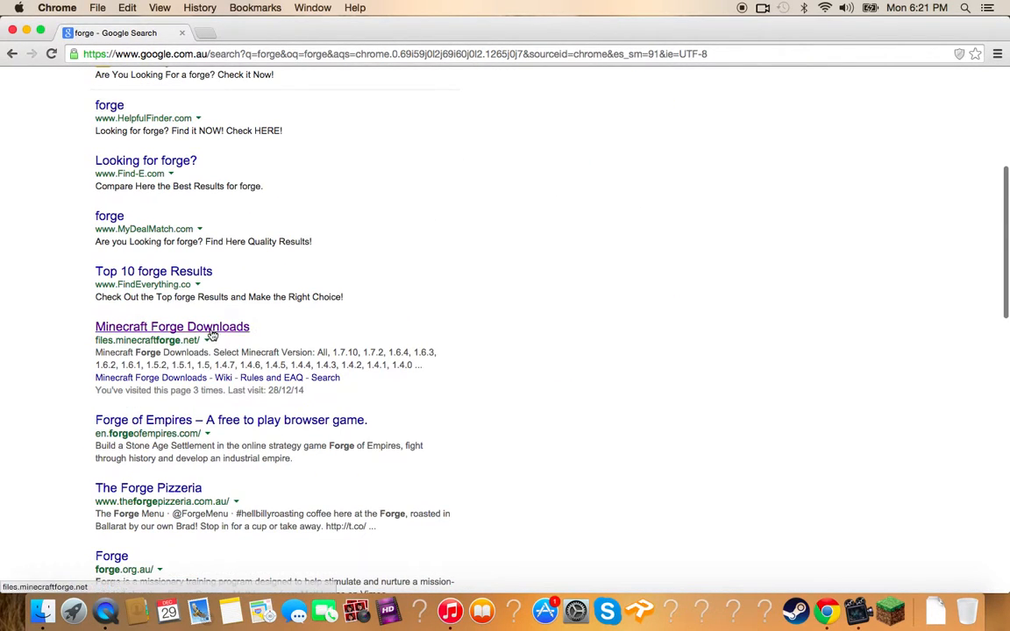
left_click(172, 327)
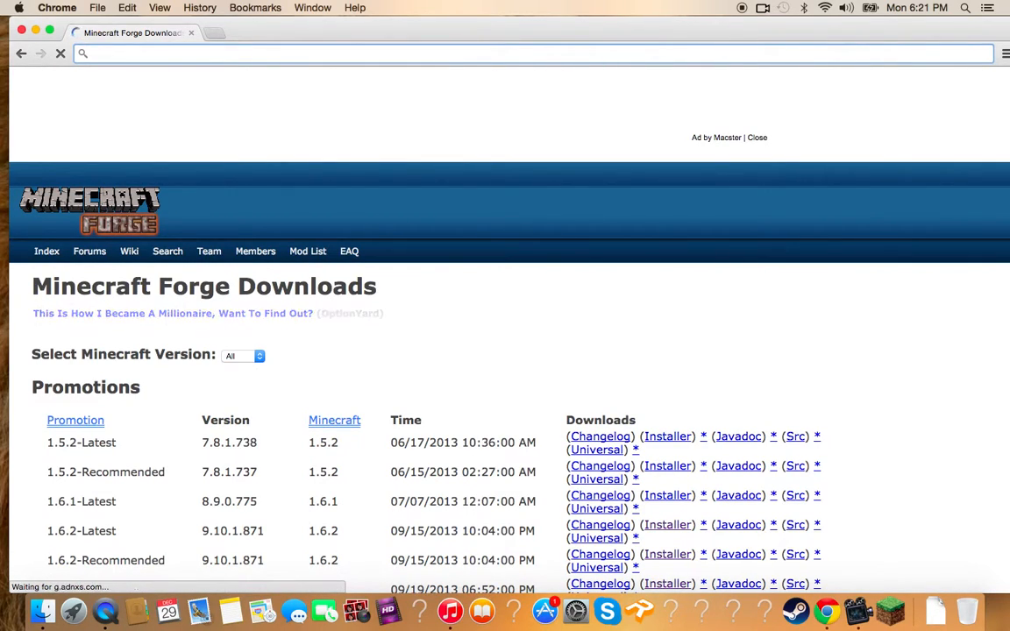
Search Google for 'minecraft 1.7.10 mods' and scroll to the mod-minecraft.net listing.
type("minecraft 1.7.10 mods")
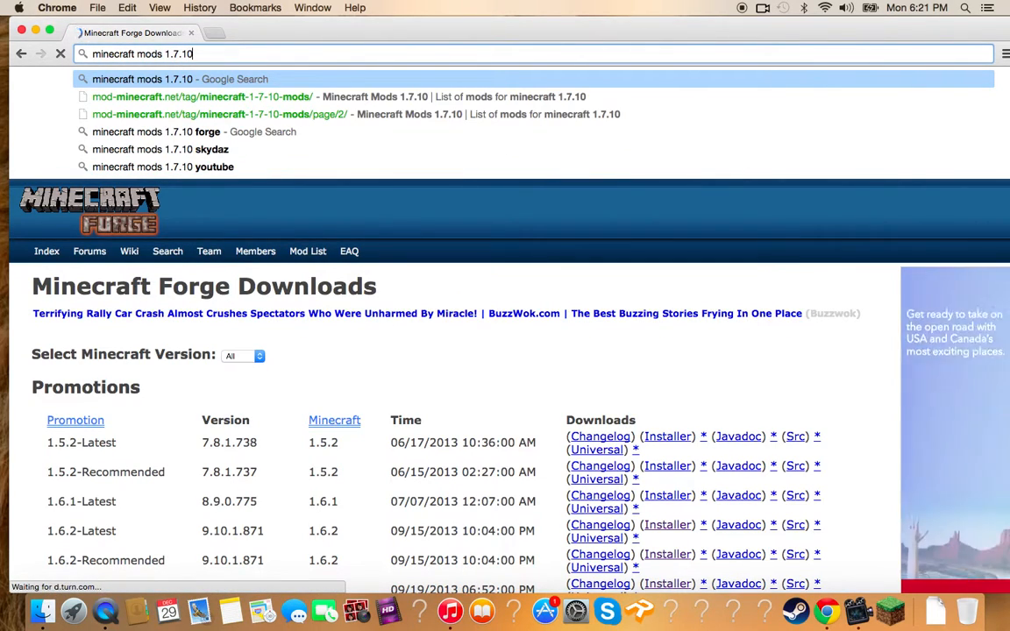
key("Return")
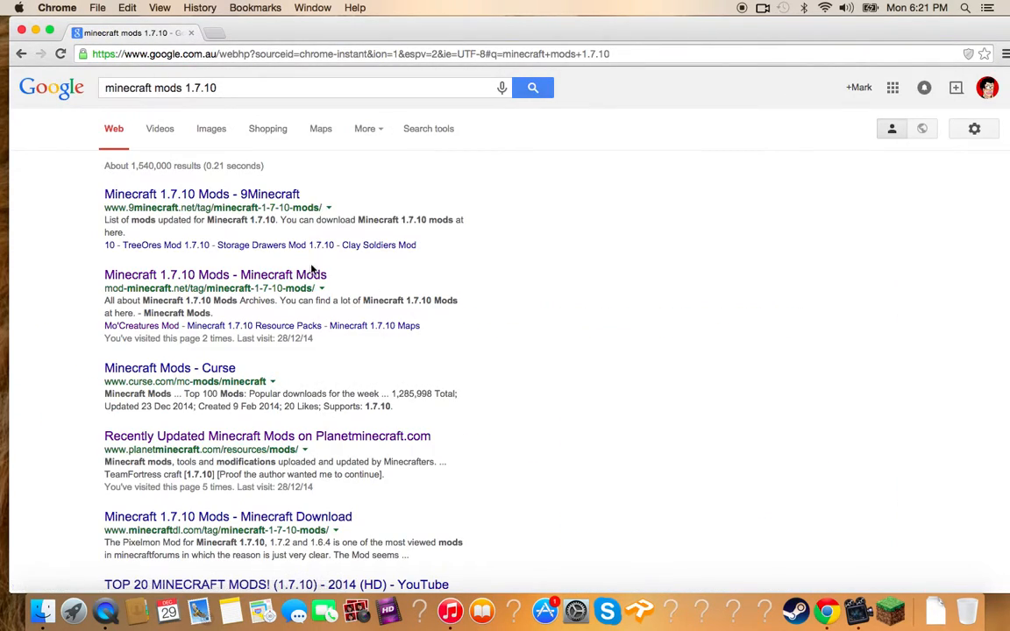
mouse_move(169, 368)
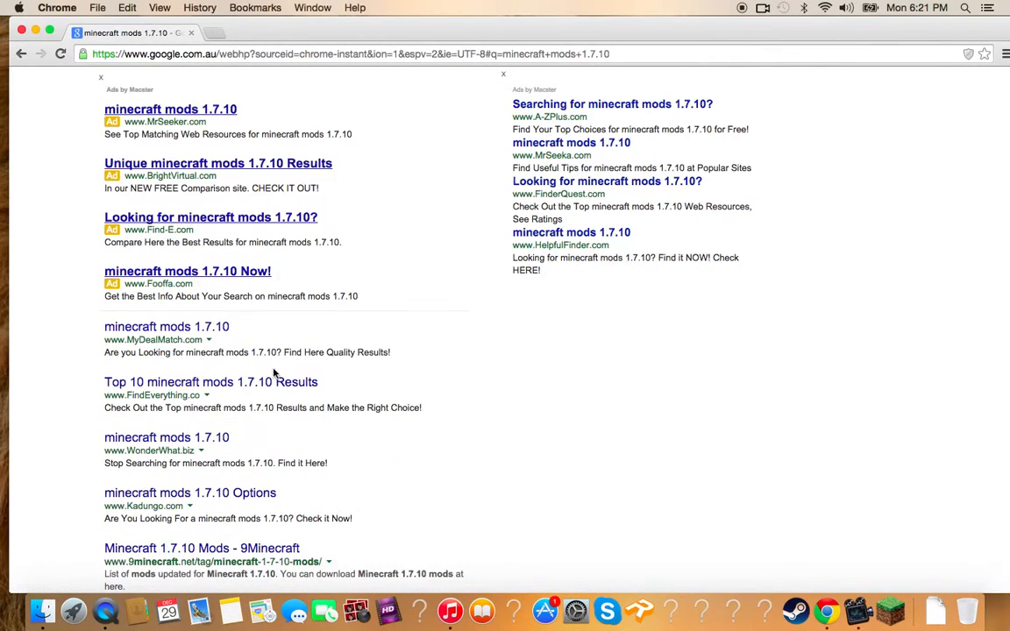
scroll("down", 3)
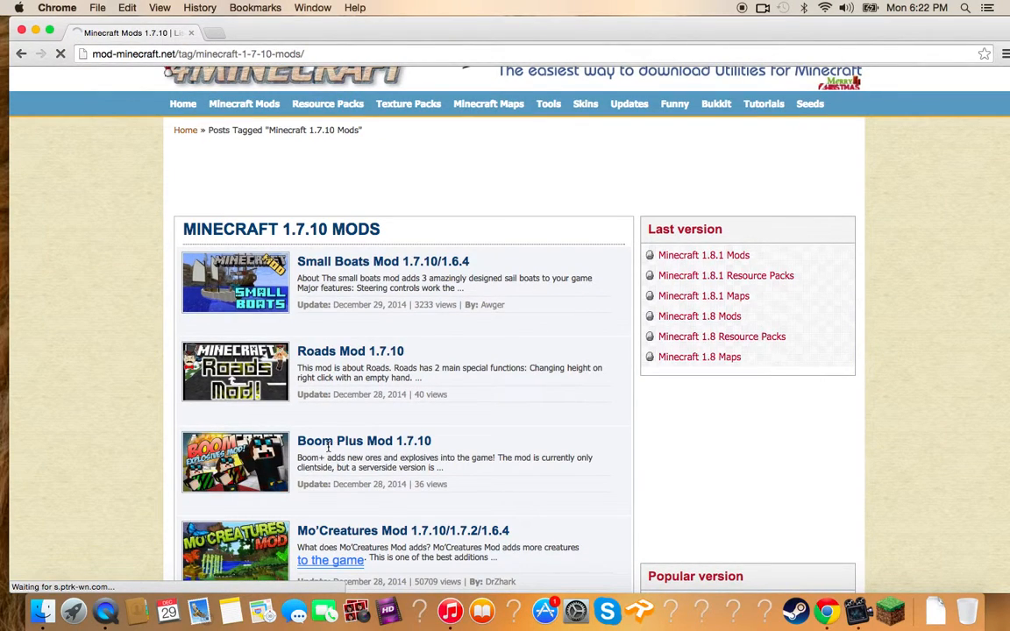
scroll("down", 3)
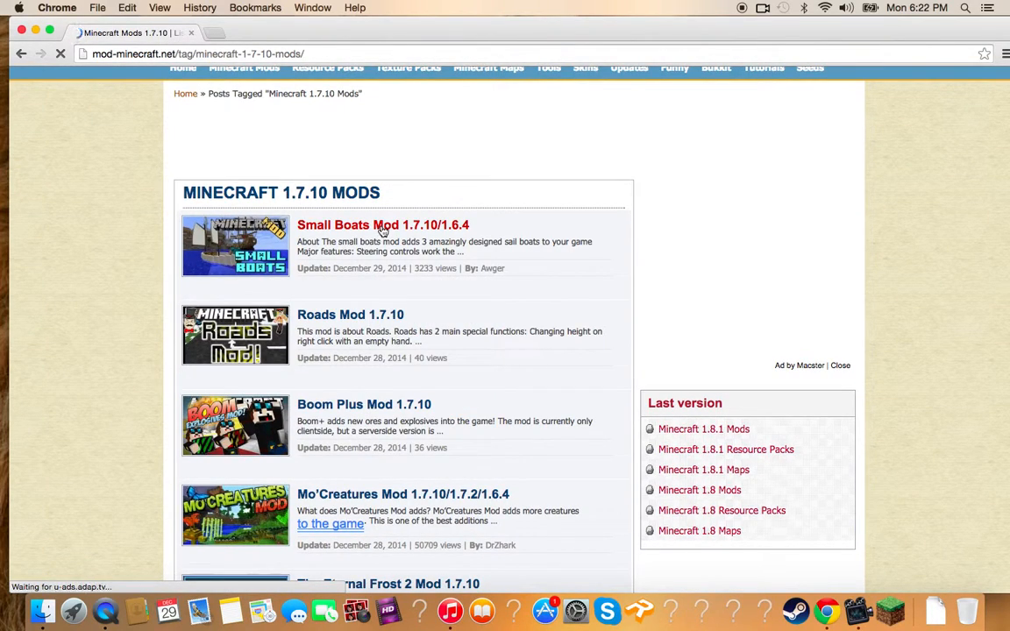
Open the Small Boats Mod 1.7.10/1.6.4 article and follow its 'For 1.7.10' download link.
left_click(382, 224)
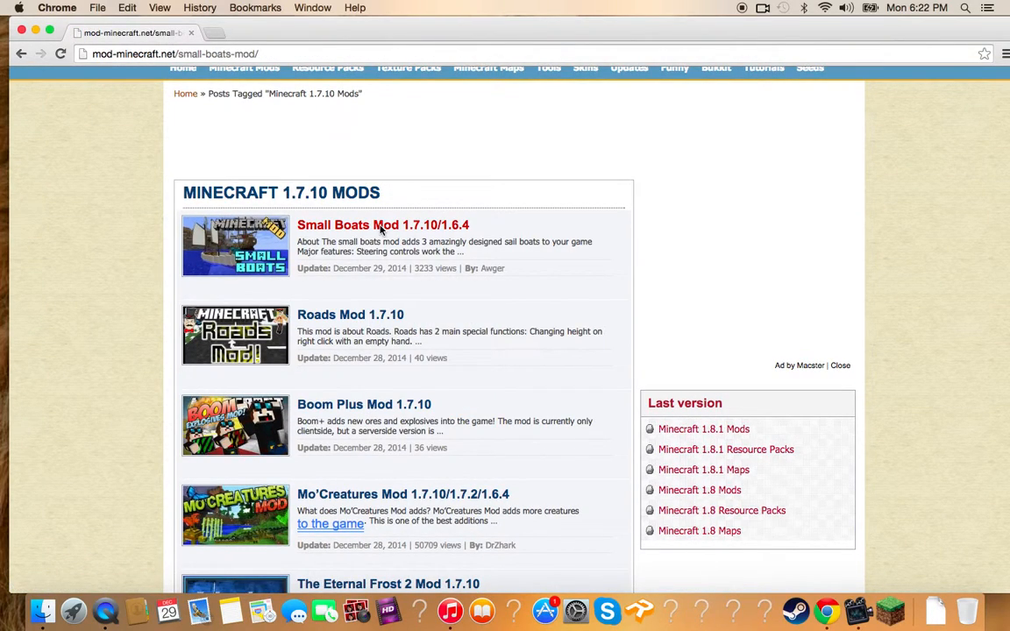
left_click(382, 224)
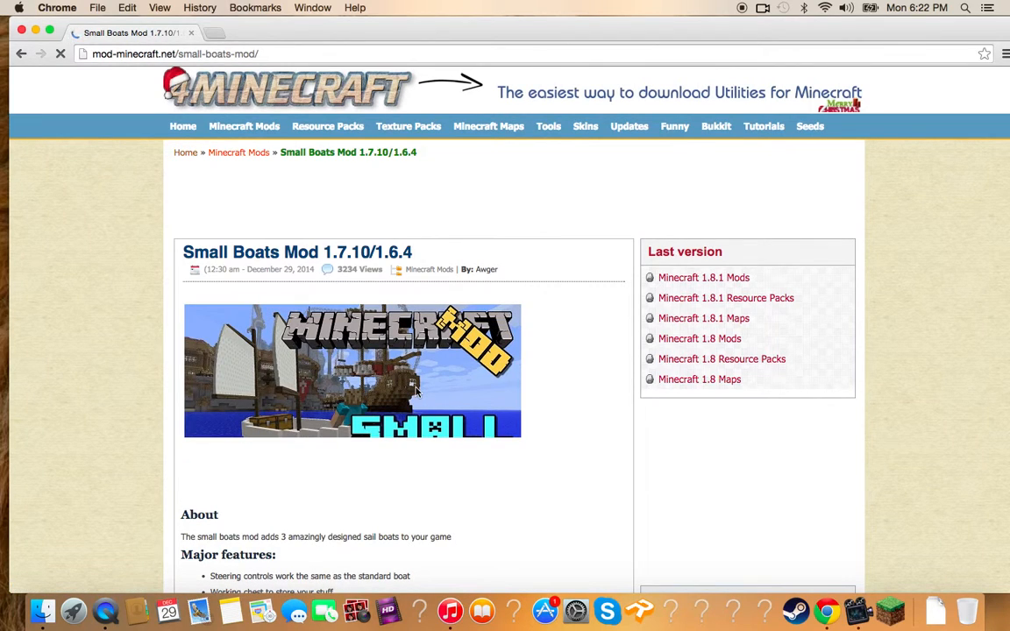
scroll("down", 3)
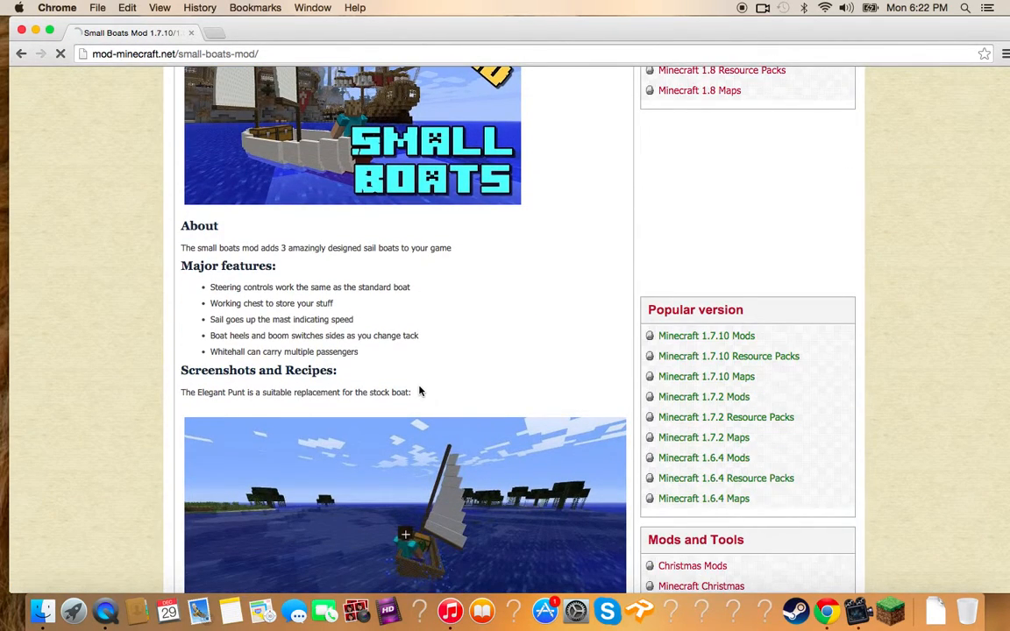
scroll("down", 3)
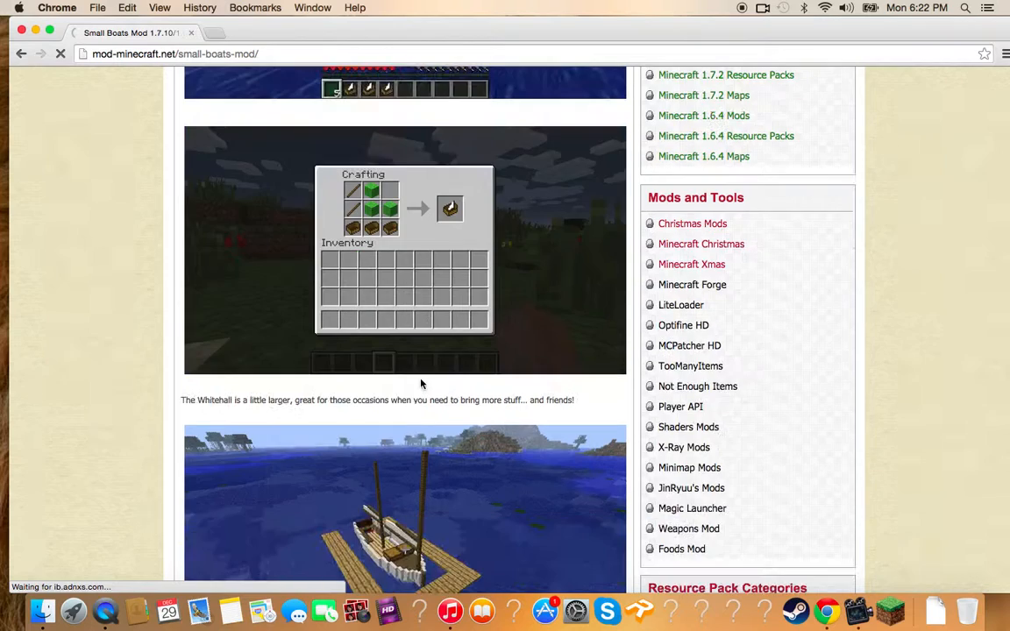
scroll("down", 3)
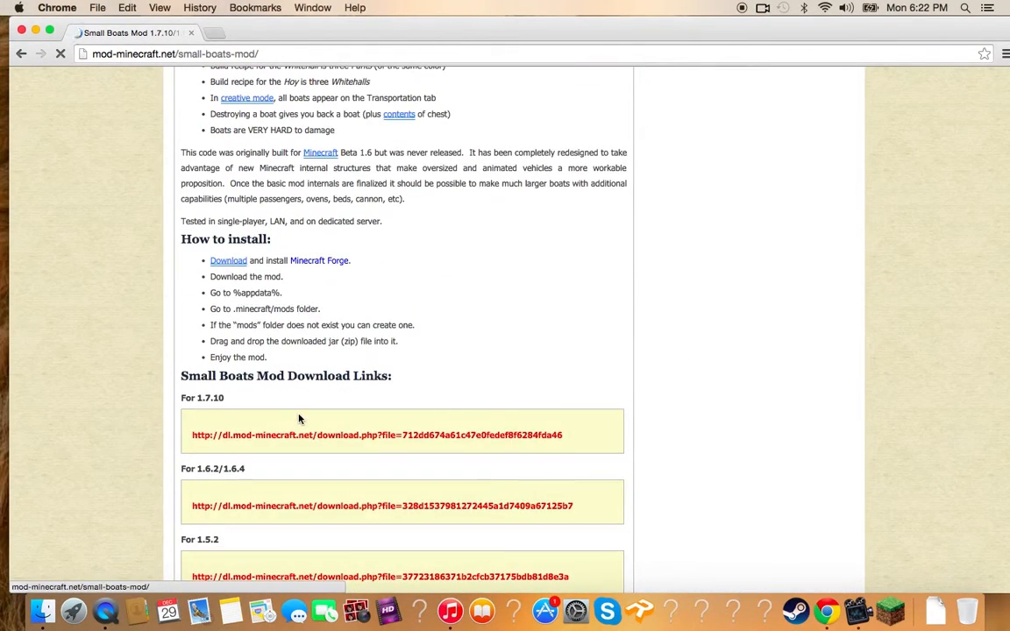
left_click(377, 435)
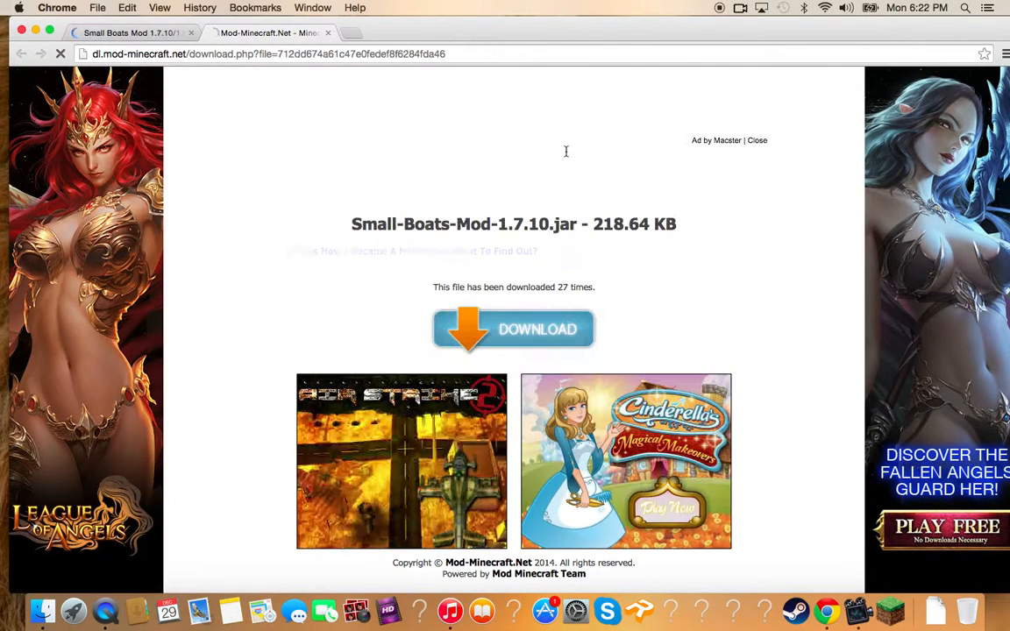
Download Small-Boats-Mod-1.7.10.jar and keep it despite the harm warning.
left_click(512, 330)
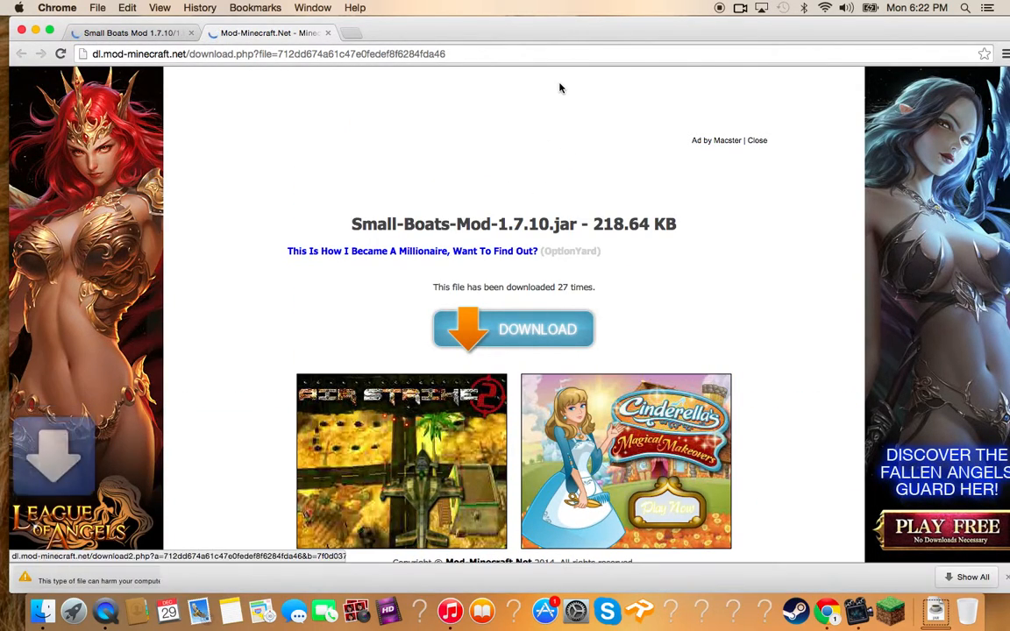
left_click(512, 329)
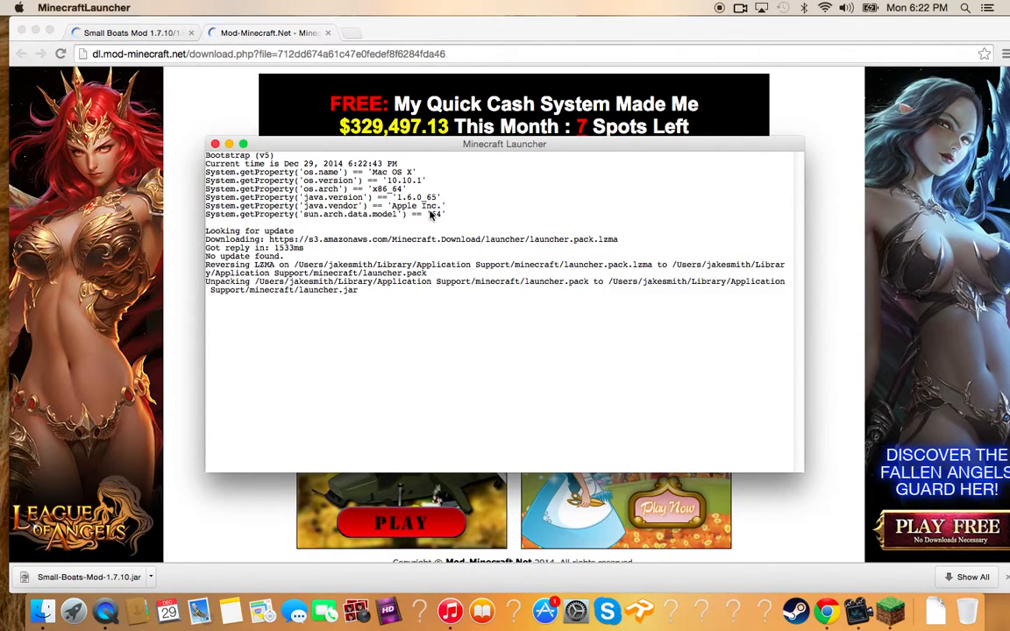
mouse_move(417, 226)
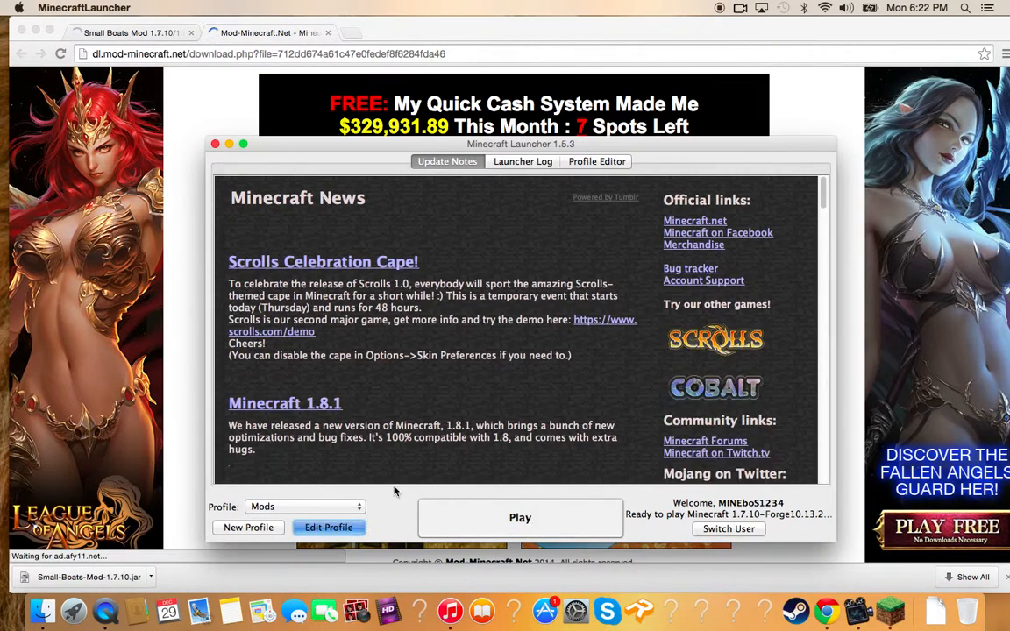
left_click(330, 526)
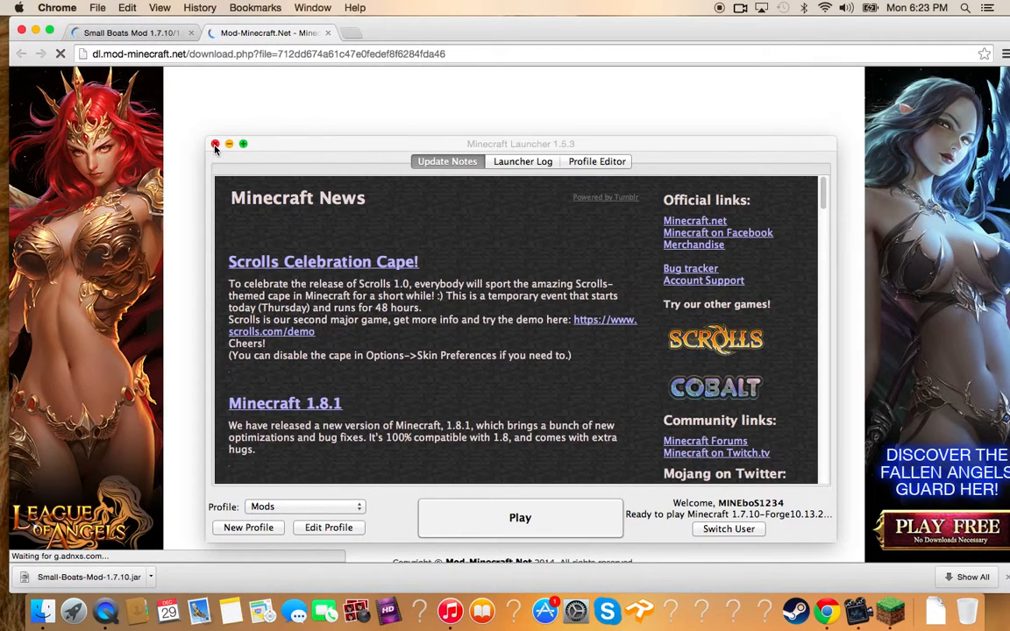
left_click(216, 144)
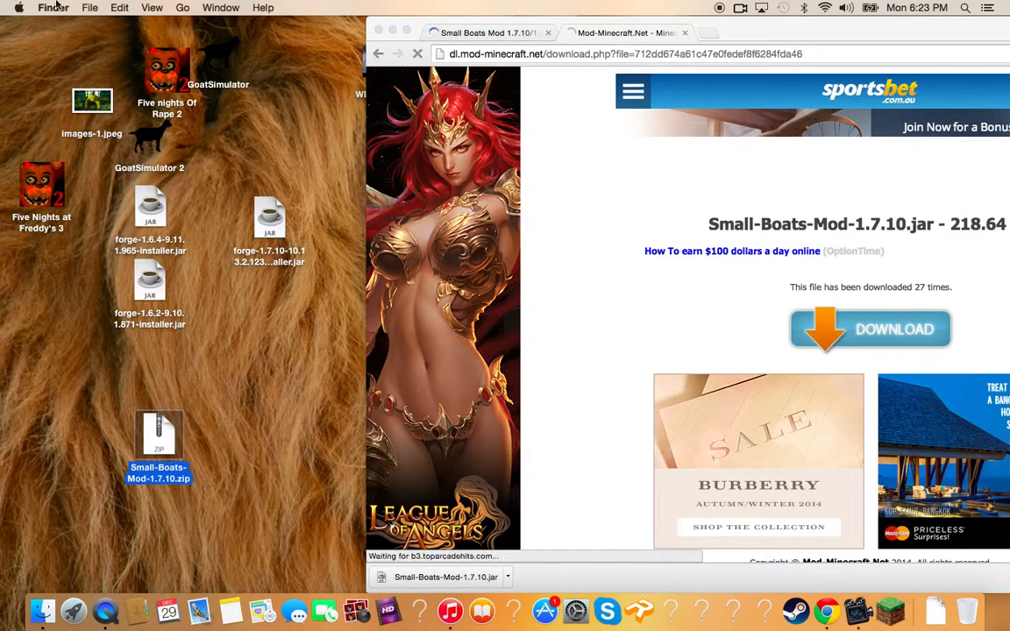
Show Finder's Go menu of folder destinations.
left_click(183, 7)
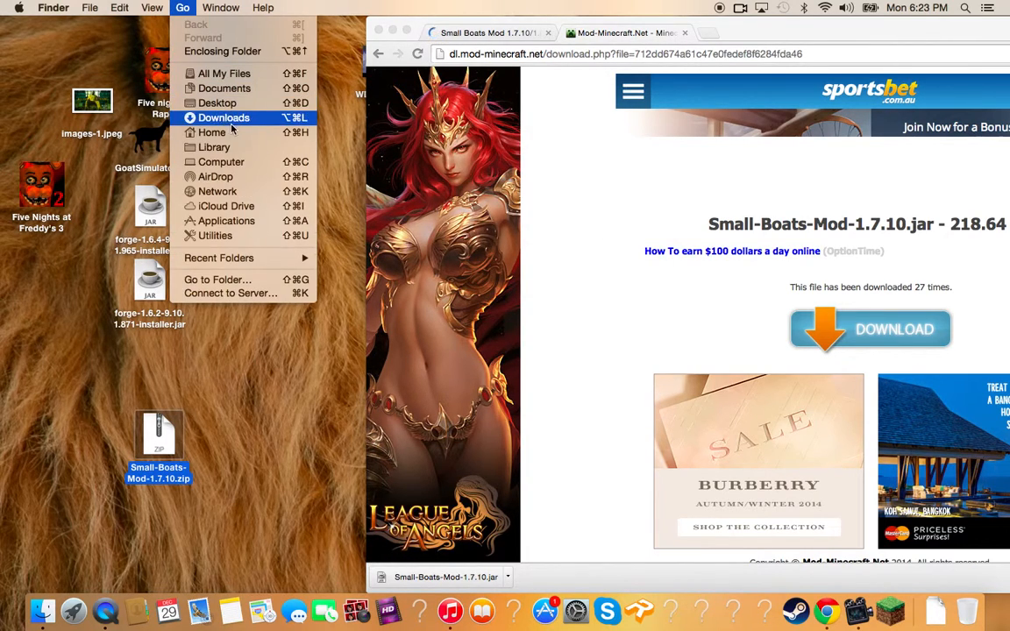
Move Small-Boats-Mod-1.7.10.jar into ~/Library/Application Support/minecraft/mods and close the window.
left_click(214, 147)
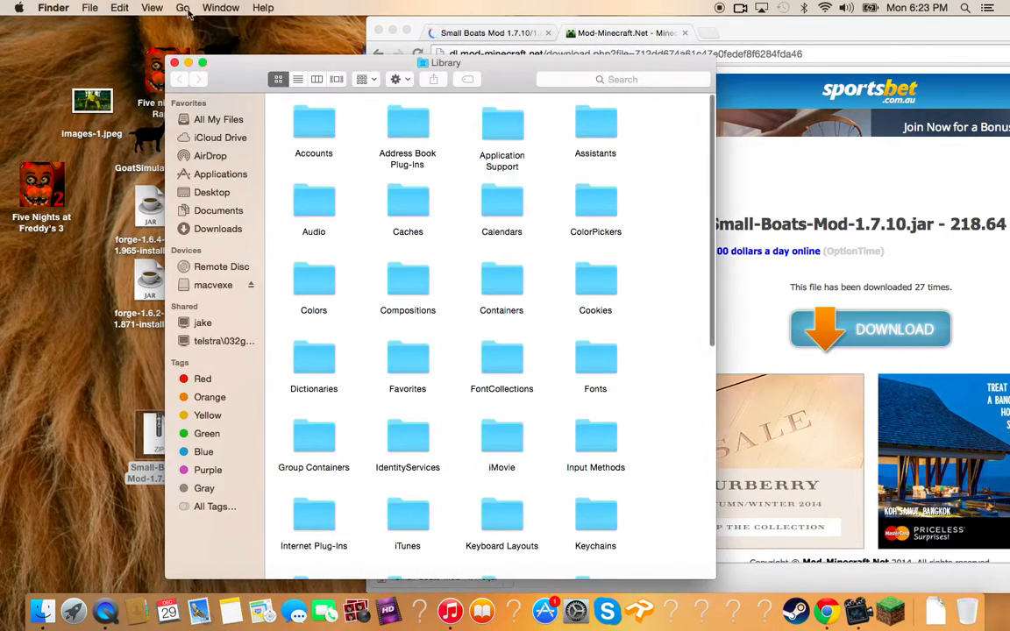
left_click(183, 7)
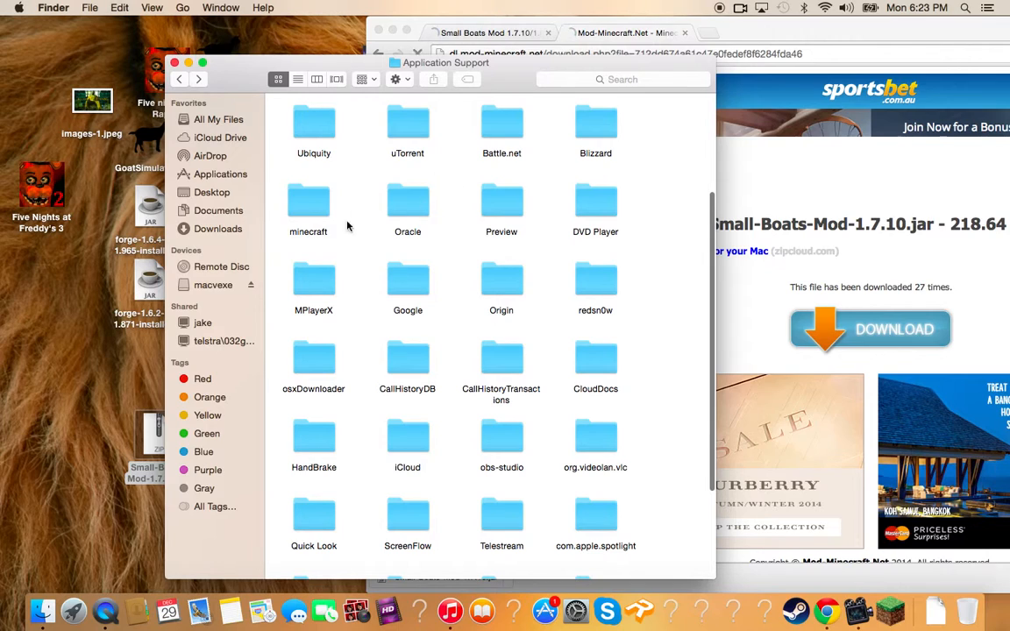
double_click(309, 204)
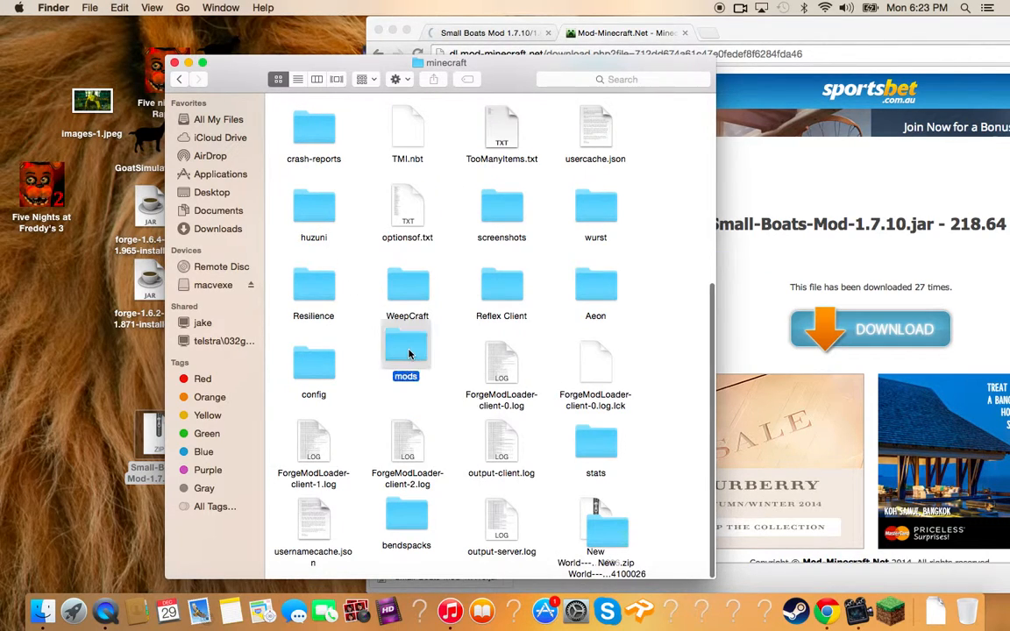
left_click(407, 351)
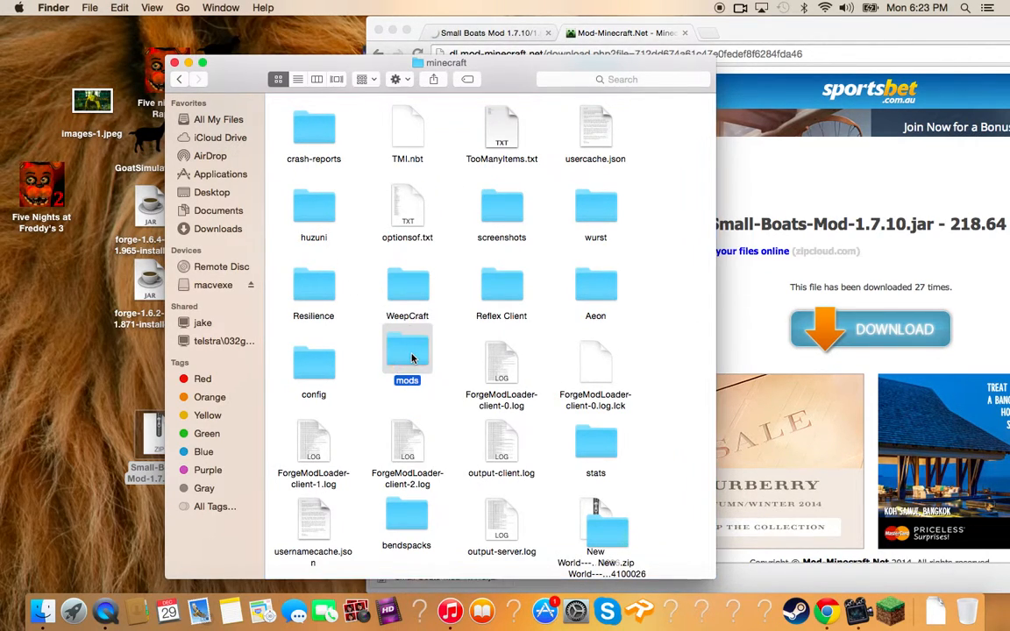
double_click(407, 350)
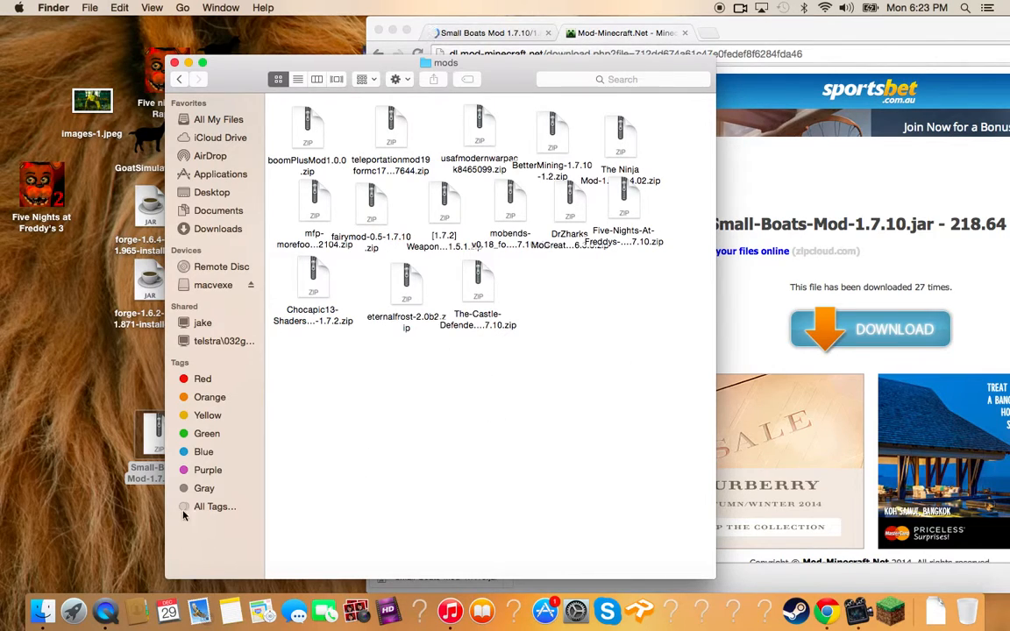
left_click(552, 281)
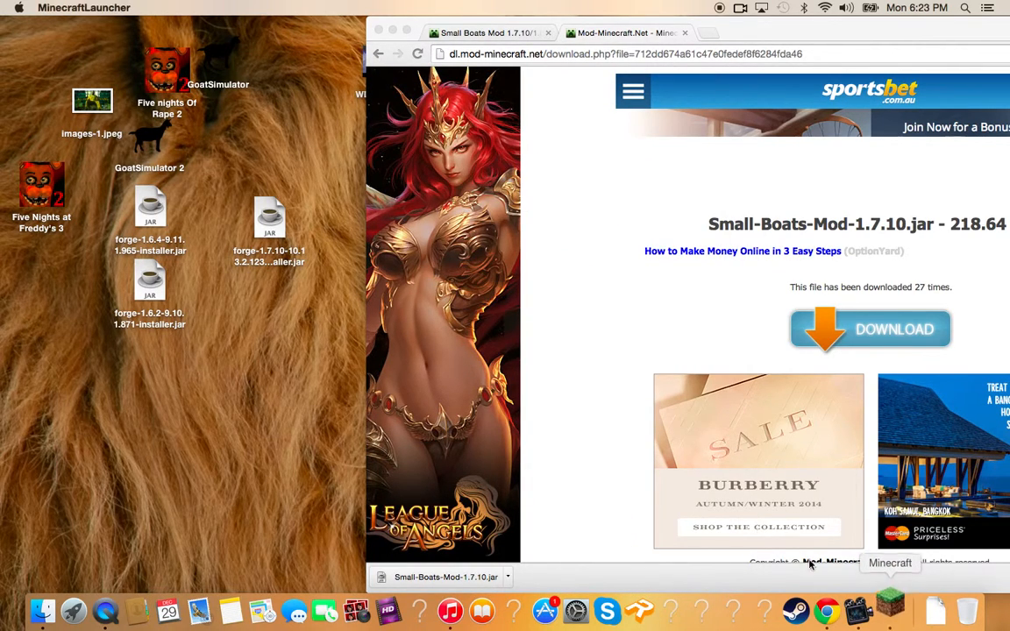
Launch Minecraft 1.7.10 with the Forge Mods profile and confirm SmallBoats in the Mod List.
left_click(891, 600)
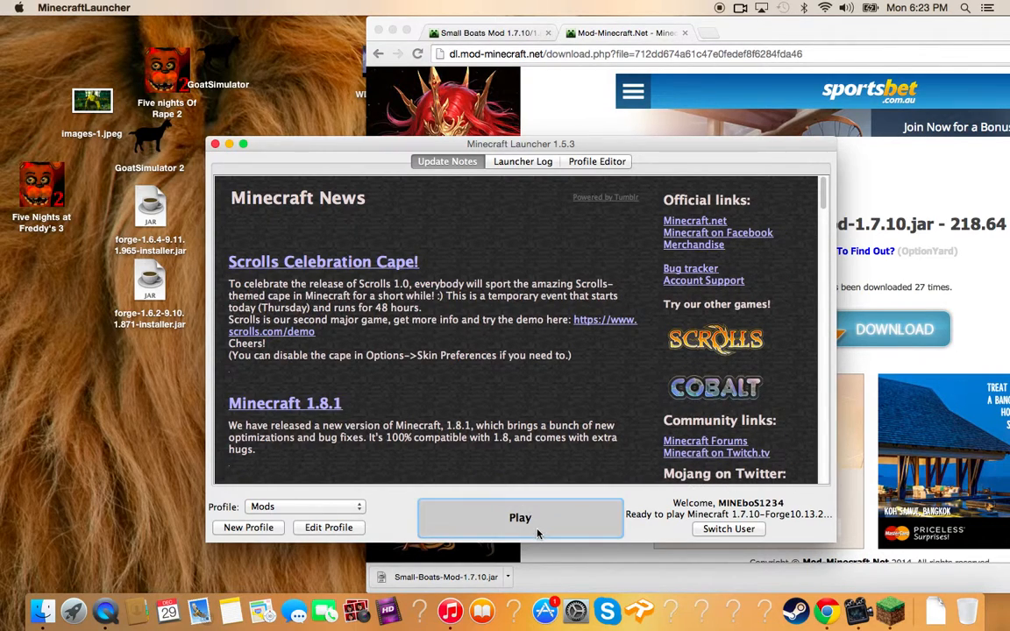
left_click(519, 517)
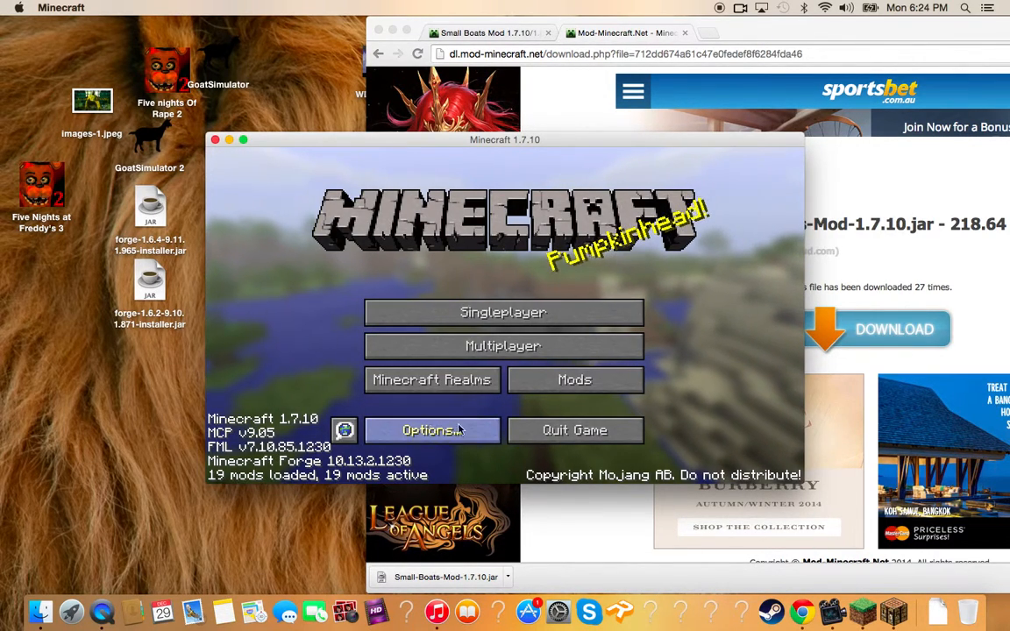
left_click(575, 379)
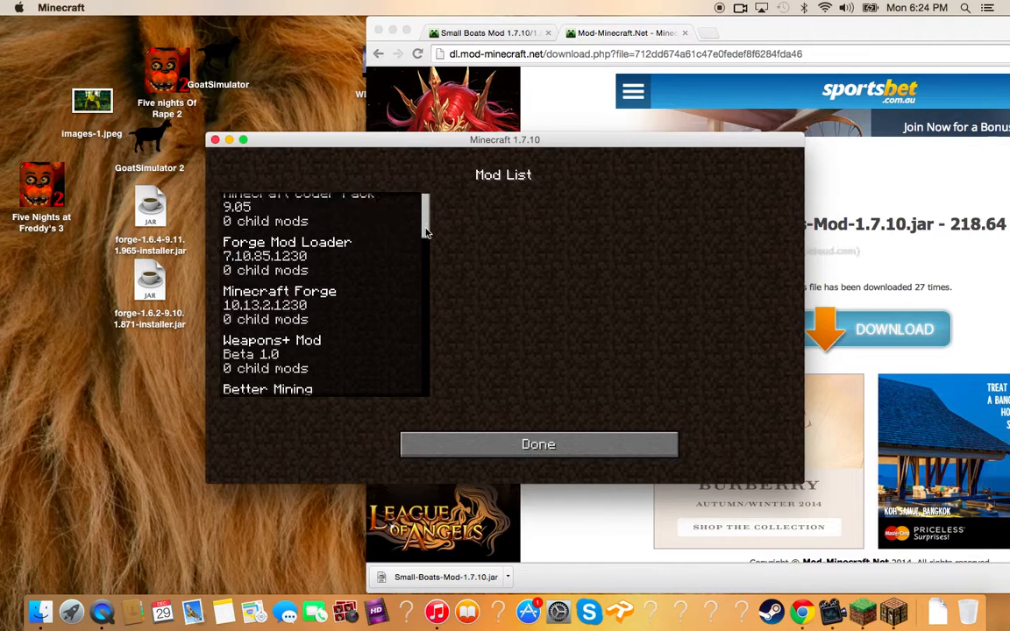
scroll("down", 3)
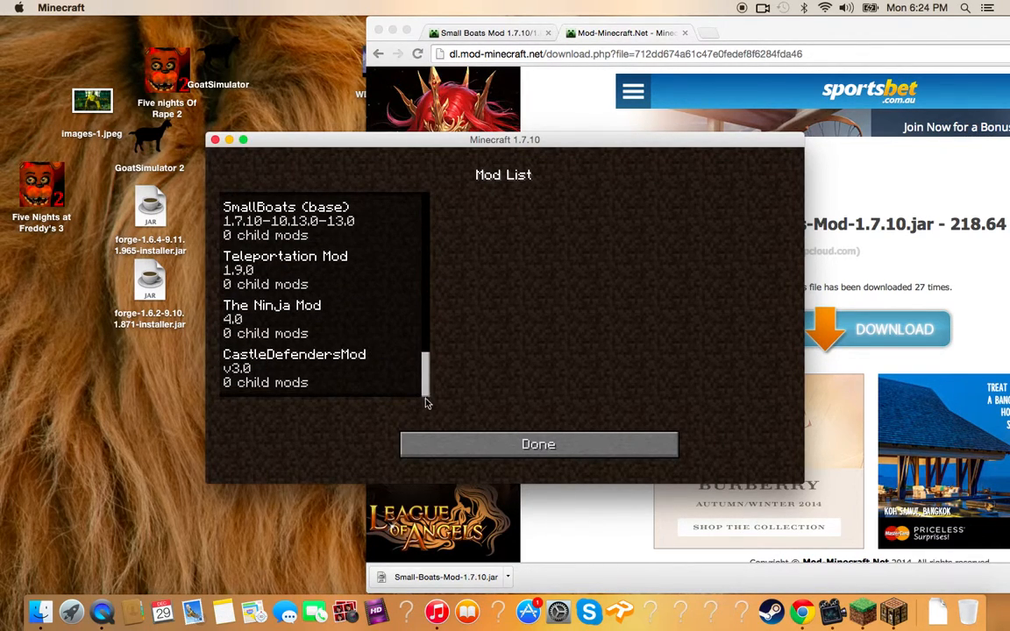
left_click(536, 444)
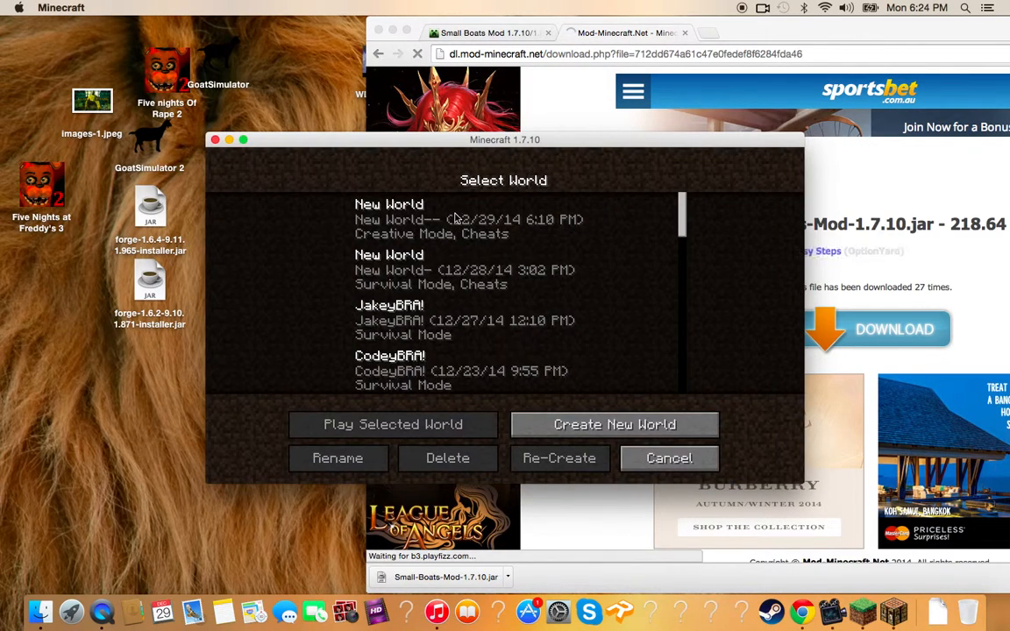
Play the creative-mode New World and bring up the creative inventory.
left_click(392, 424)
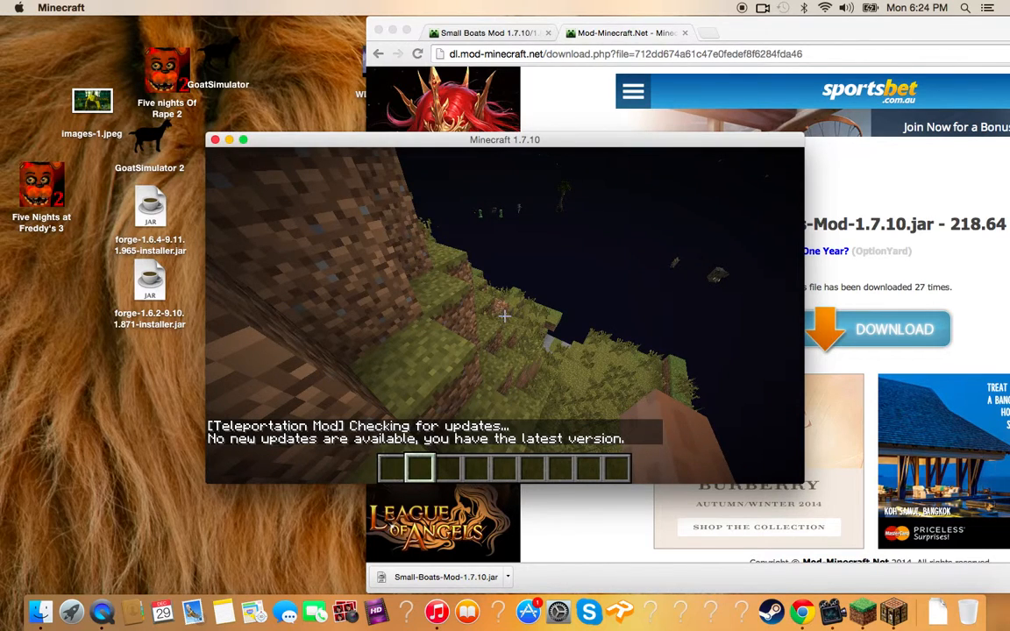
key("e")
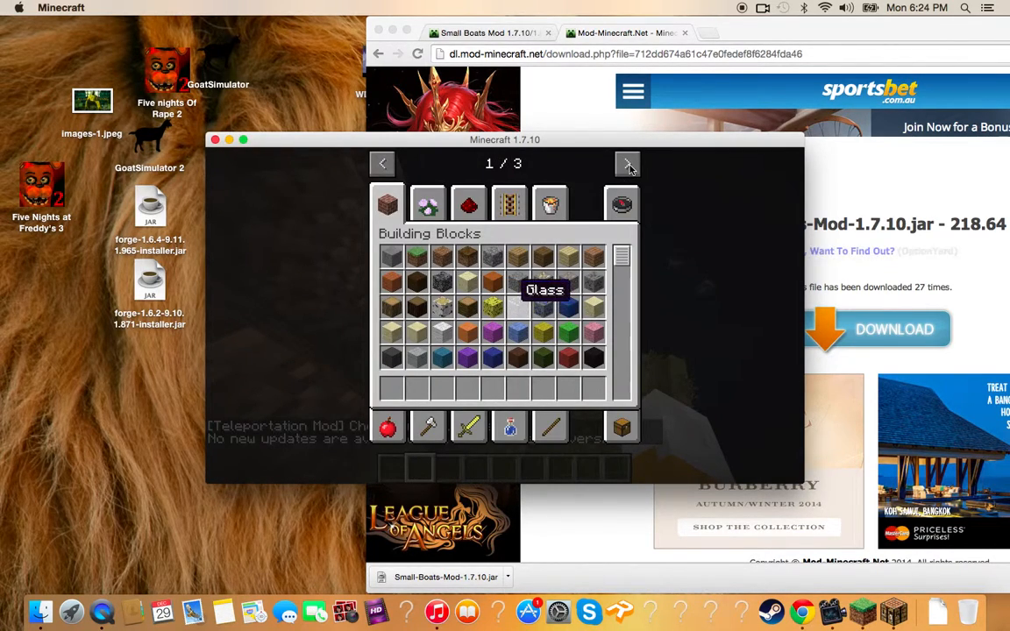
Reach tab page 3/3, search items for 'boa' and scroll through the results grid.
left_click(628, 164)
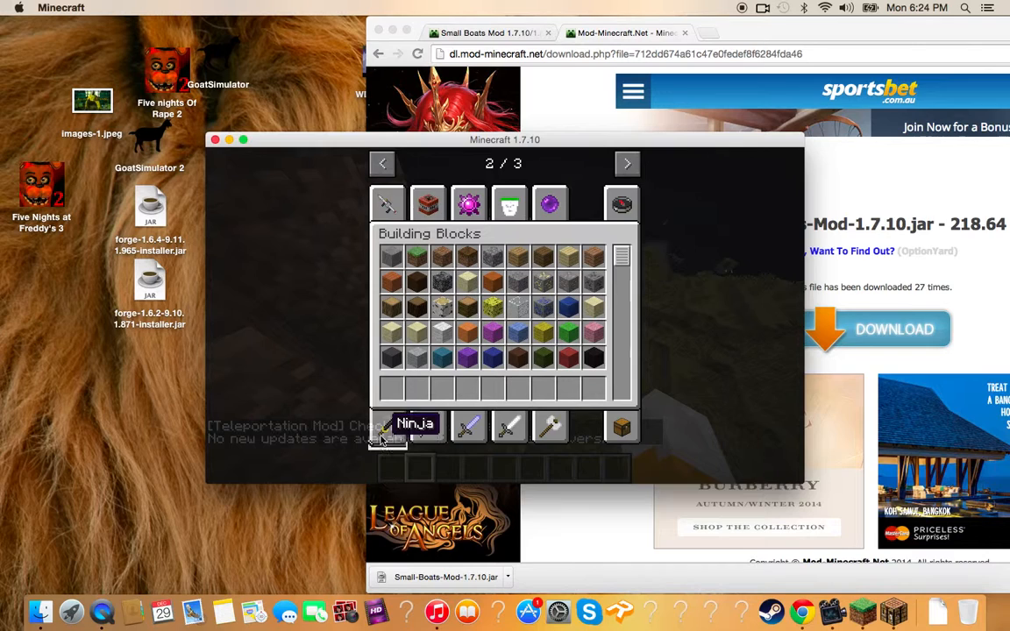
left_click(628, 163)
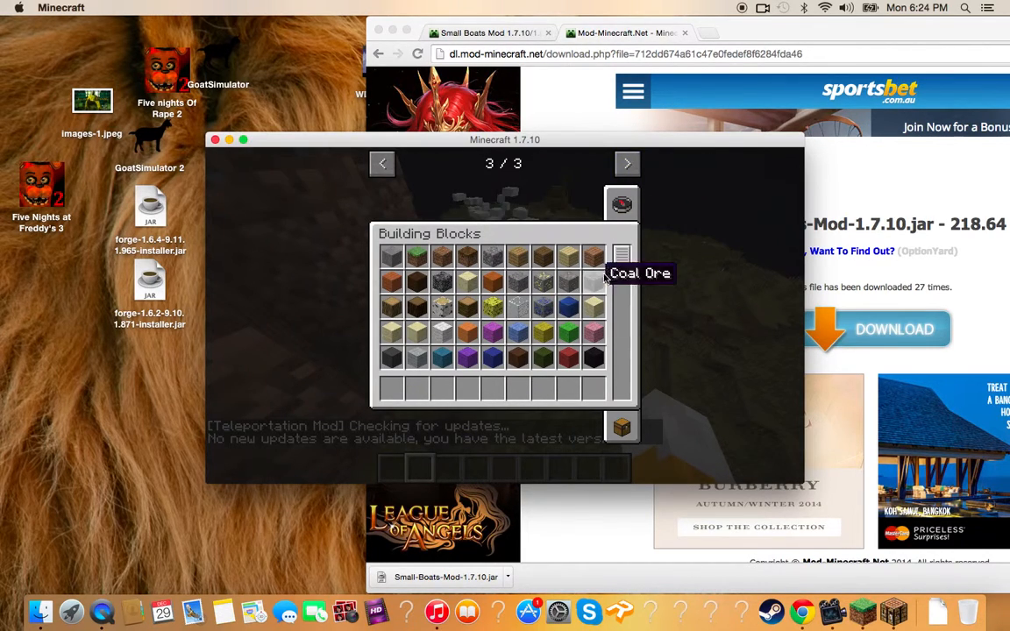
left_click(620, 203)
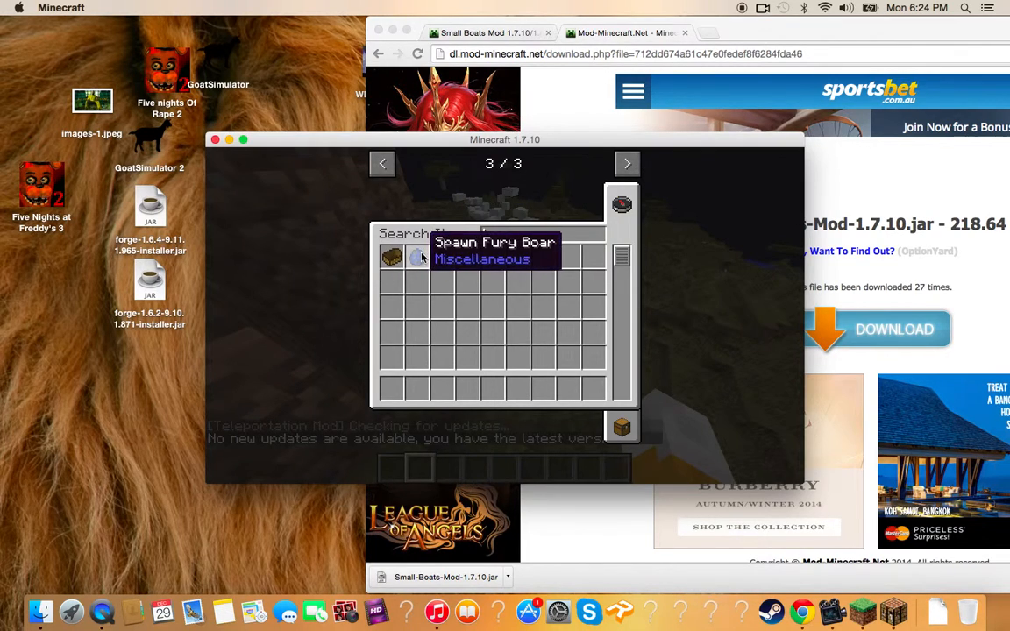
type("boa")
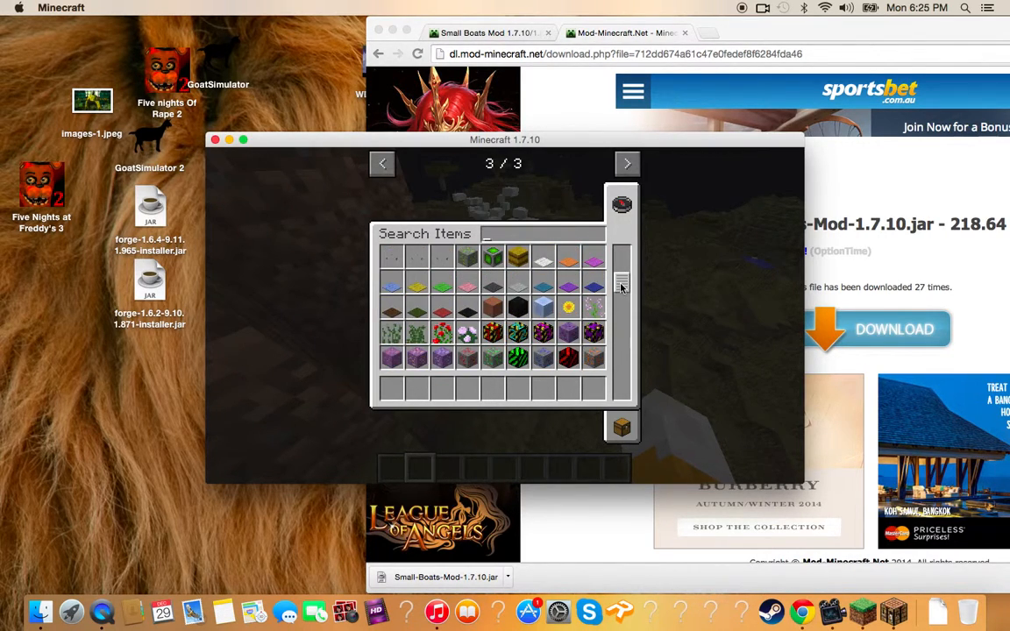
scroll("down", 3)
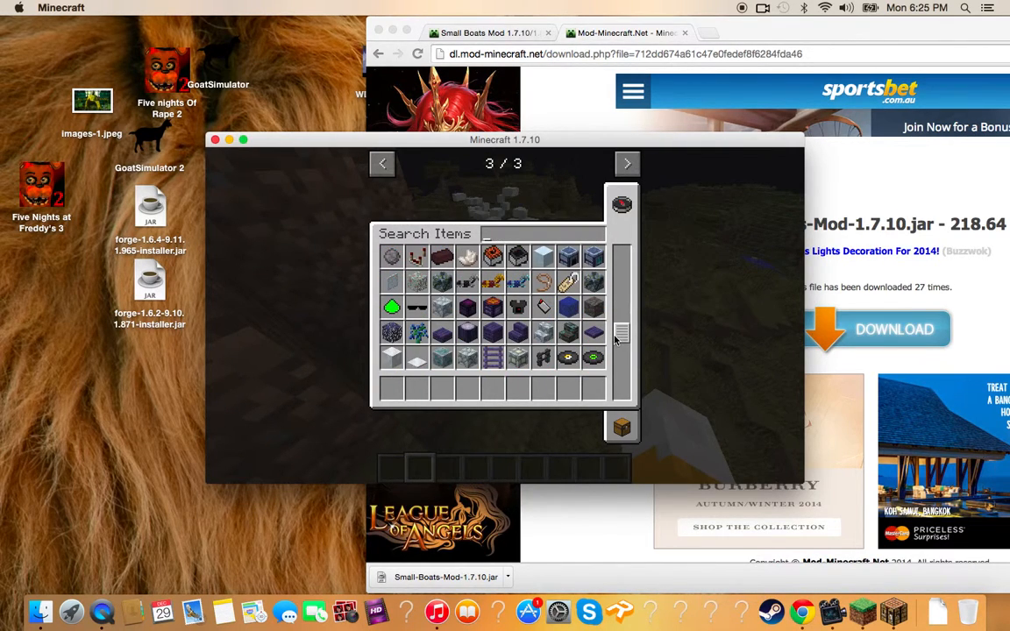
scroll("down", 3)
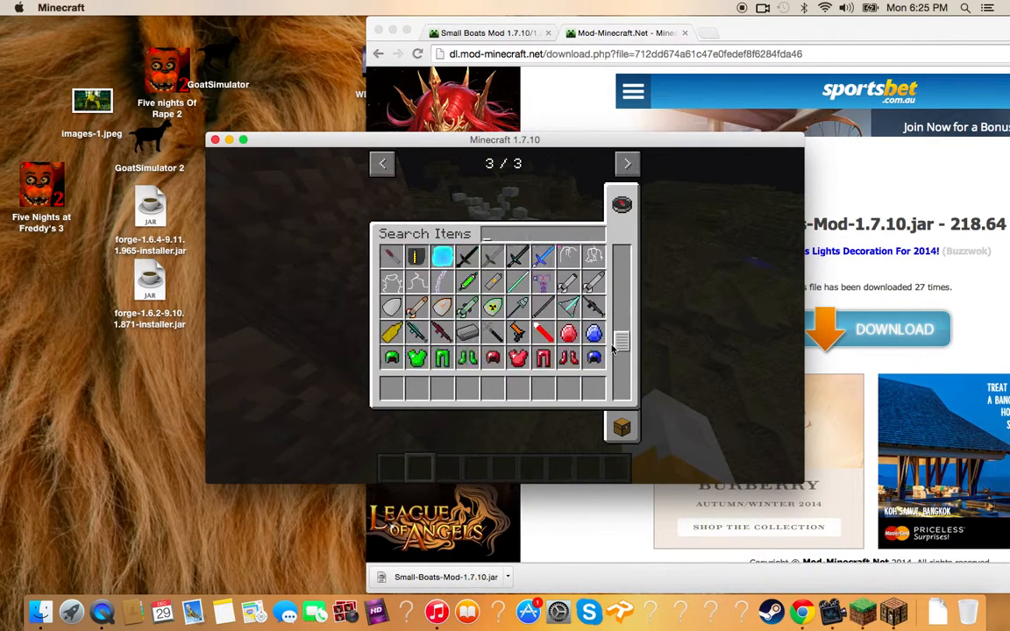
scroll("down", 3)
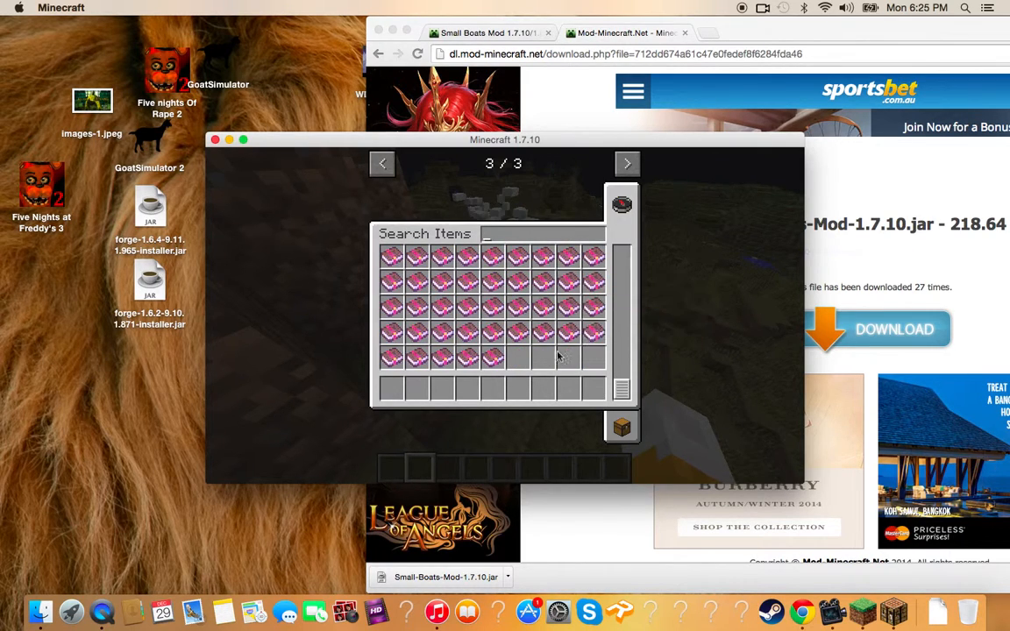
Browse the Boon+ and drinks tabs on page 2/3, revisit Search Items, then close the inventory.
left_click(621, 203)
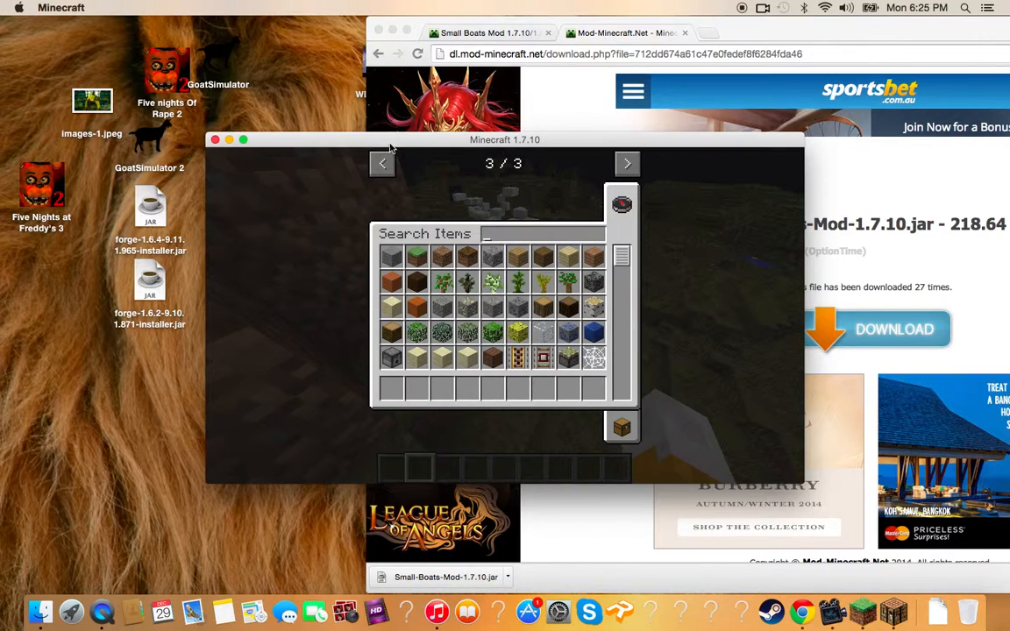
left_click(382, 163)
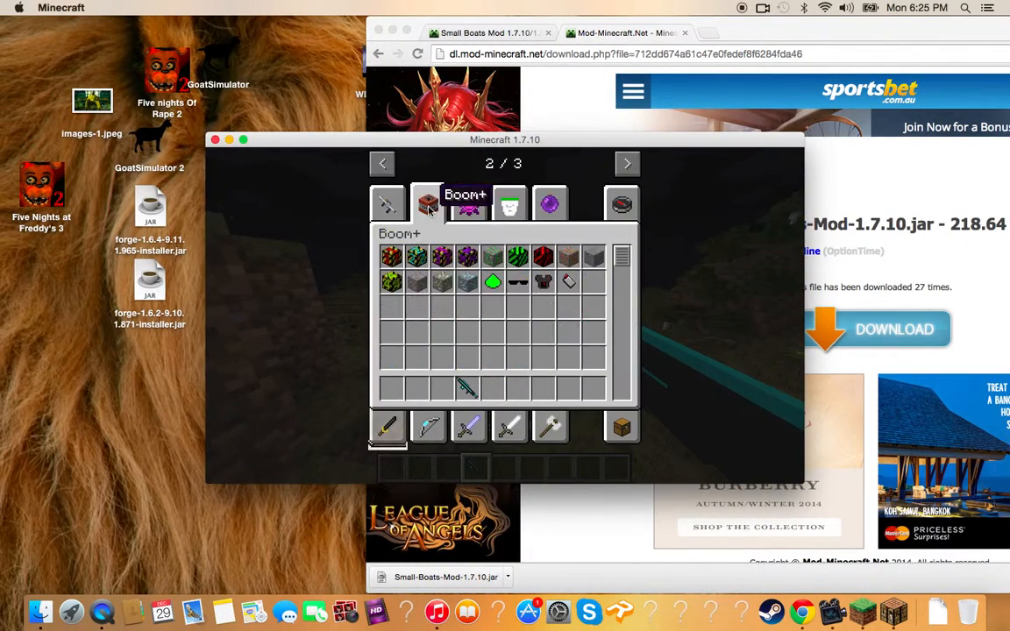
left_click(511, 204)
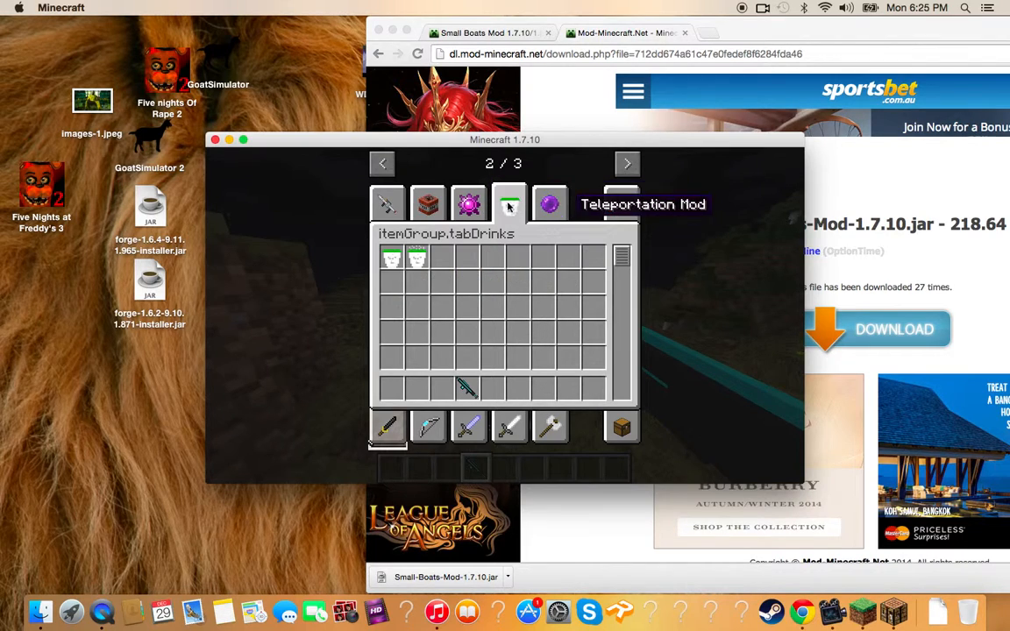
left_click(468, 203)
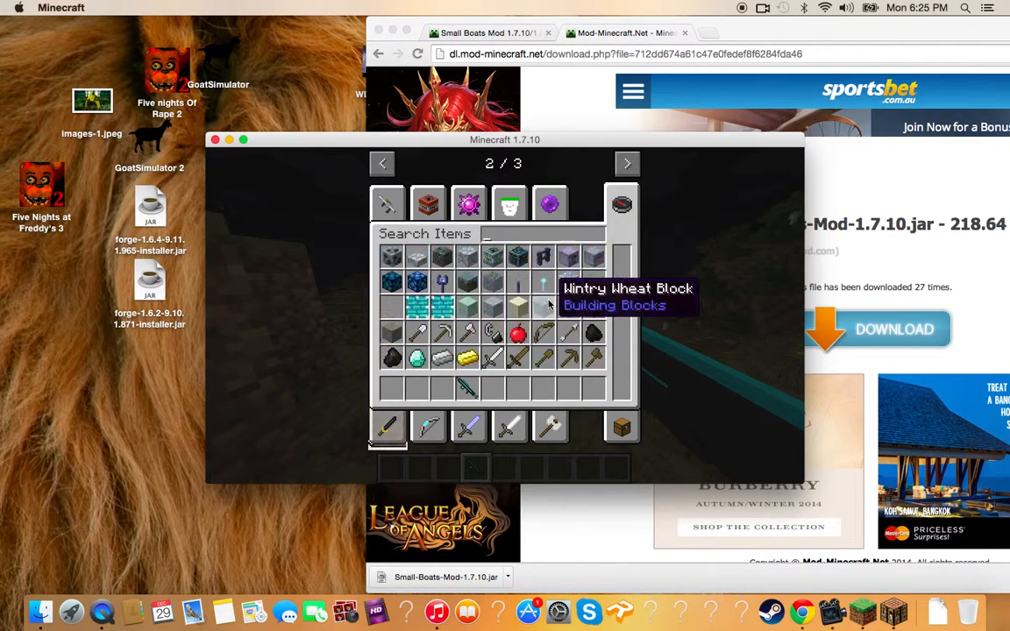
scroll("down", 3)
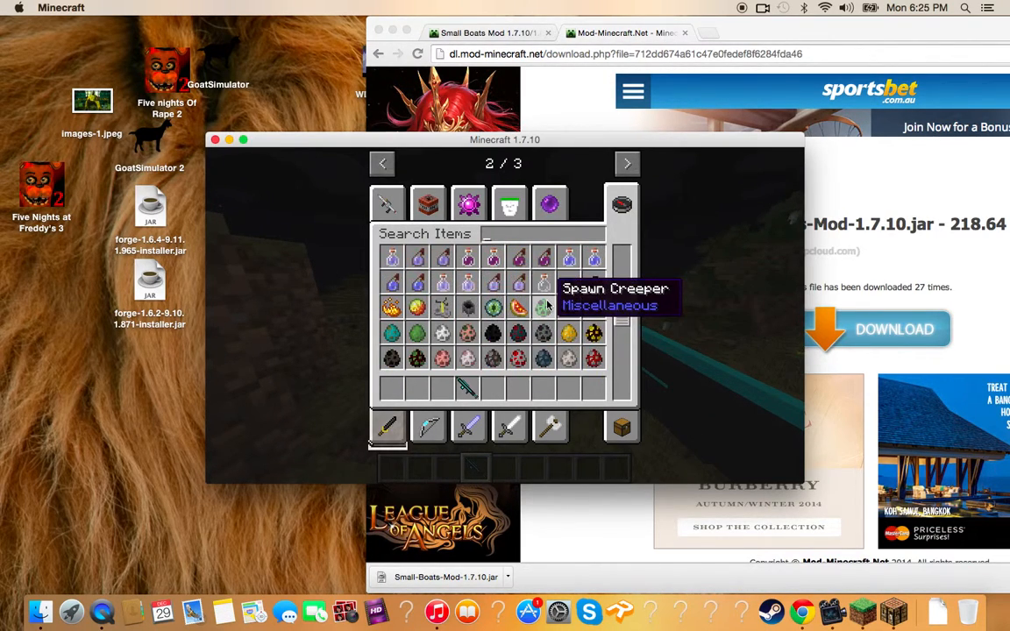
left_click(508, 203)
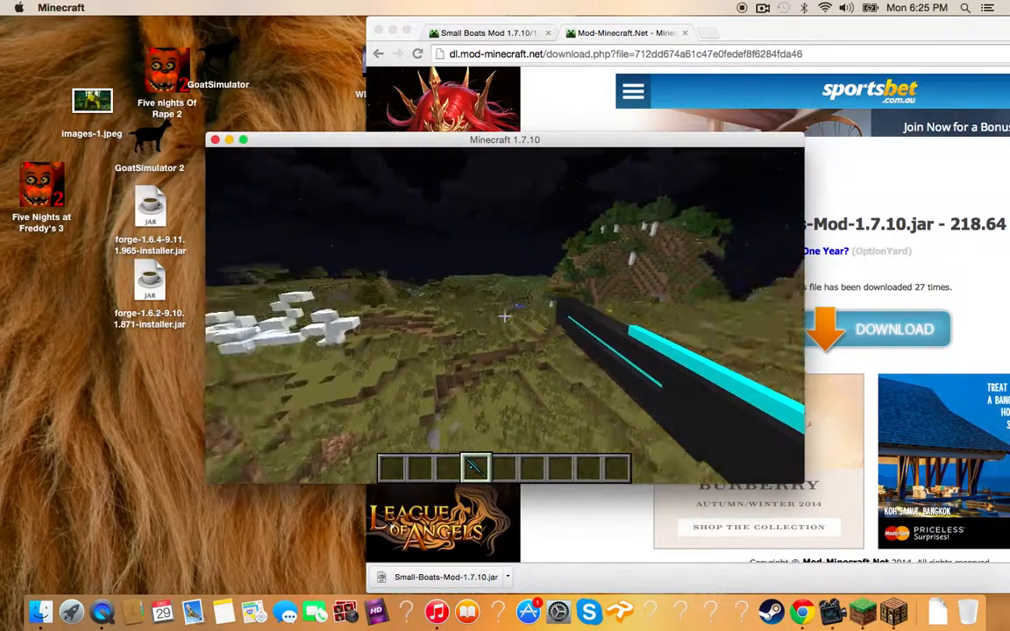
Pause the Minecraft world so the Game menu appears.
key("Escape")
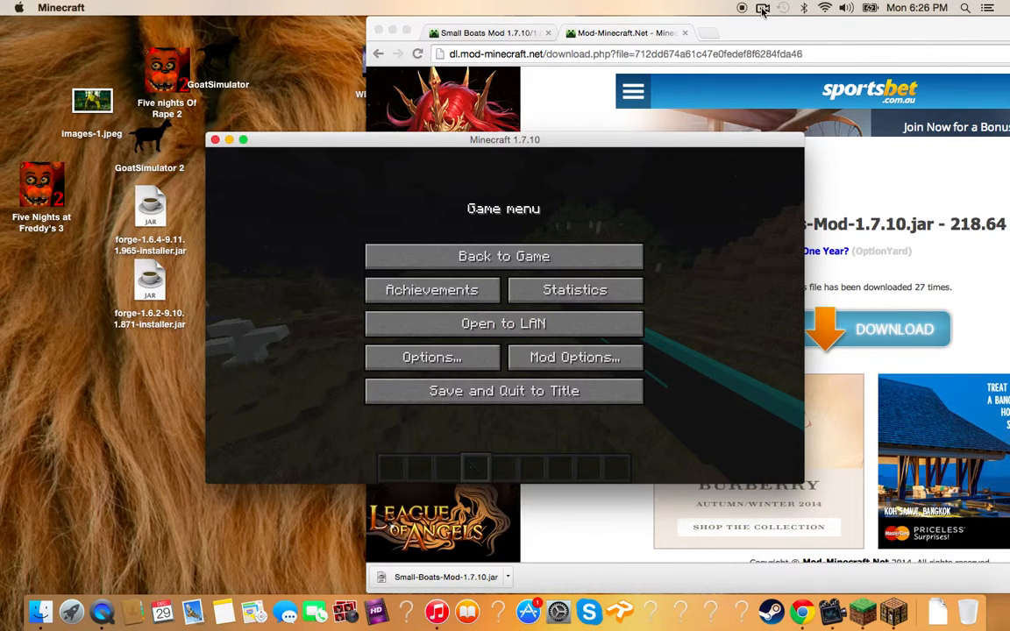
mouse_move(832, 610)
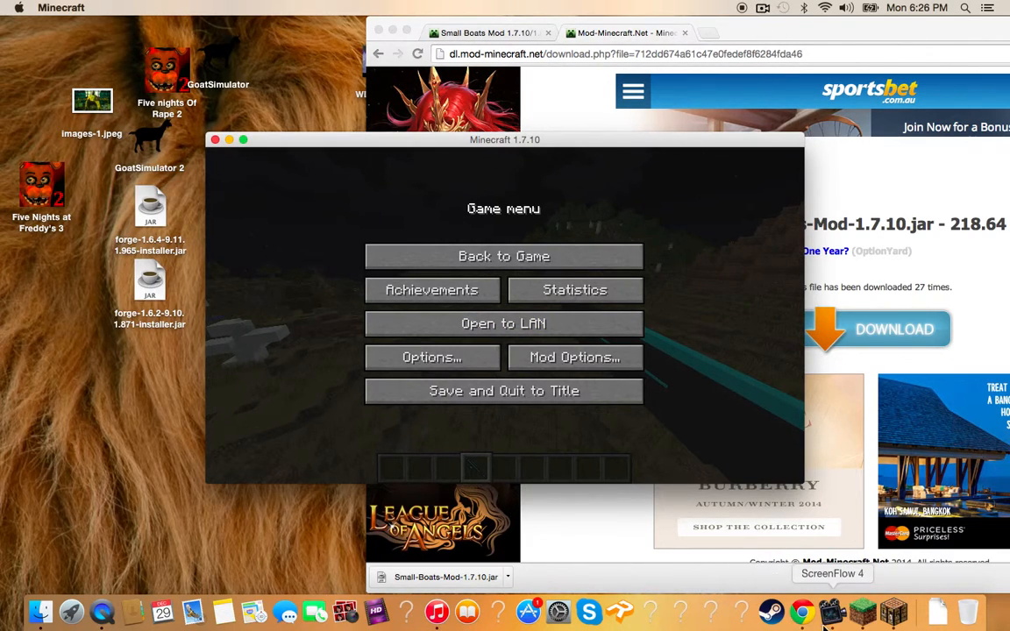